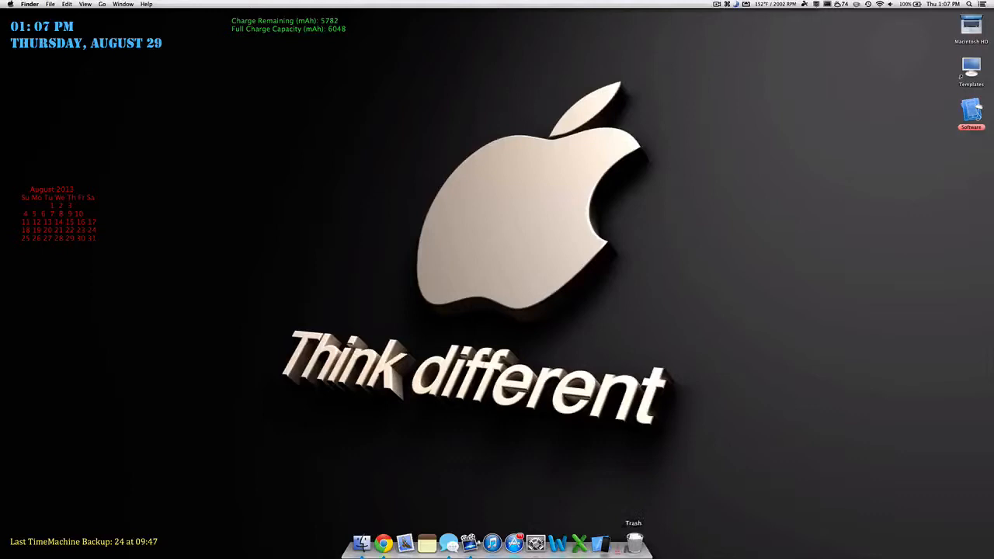
{"action": "mouse_move", "coordinate": [599, 541]}
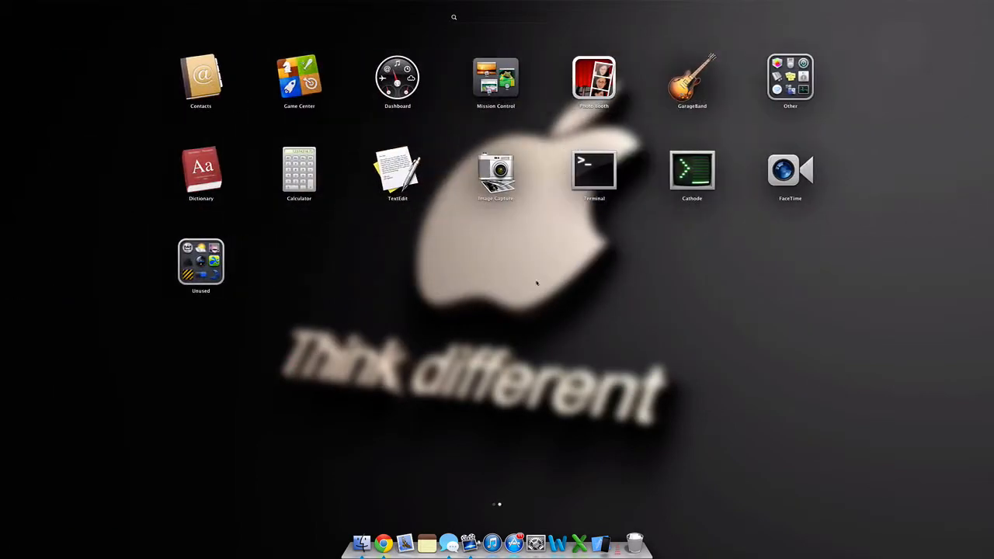
Launch Terminal from Launchpad's Other folder.
{"action": "left_click", "coordinate": [593, 169]}
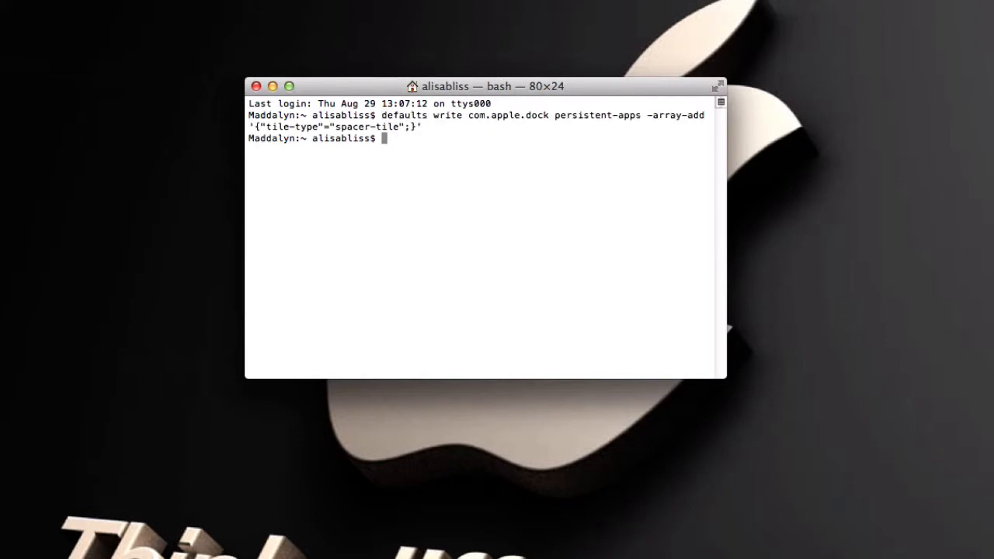
Run killall Dock so the persistent-apps spacer tile appears in the Dock.
{"action": "type", "text": "ki"}
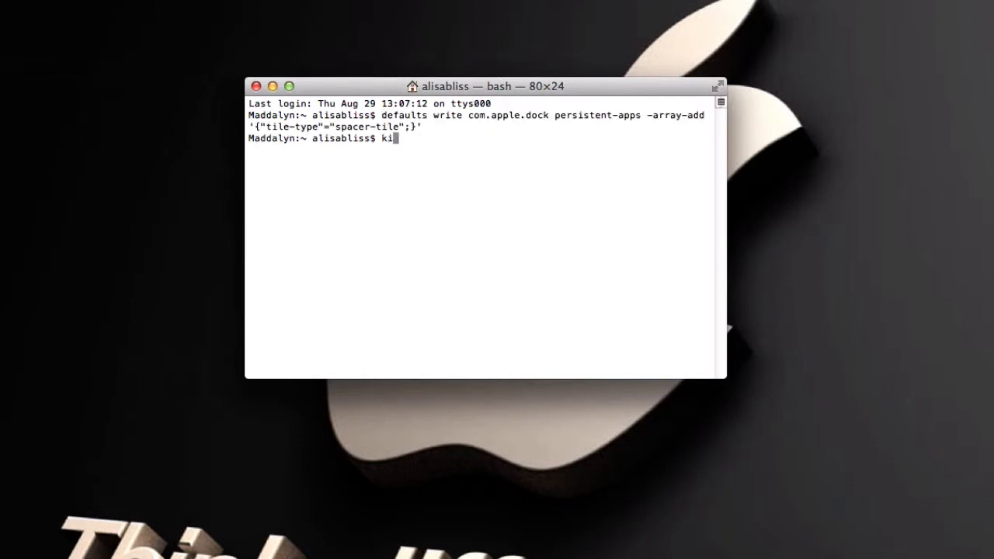
{"action": "type", "text": "llall"}
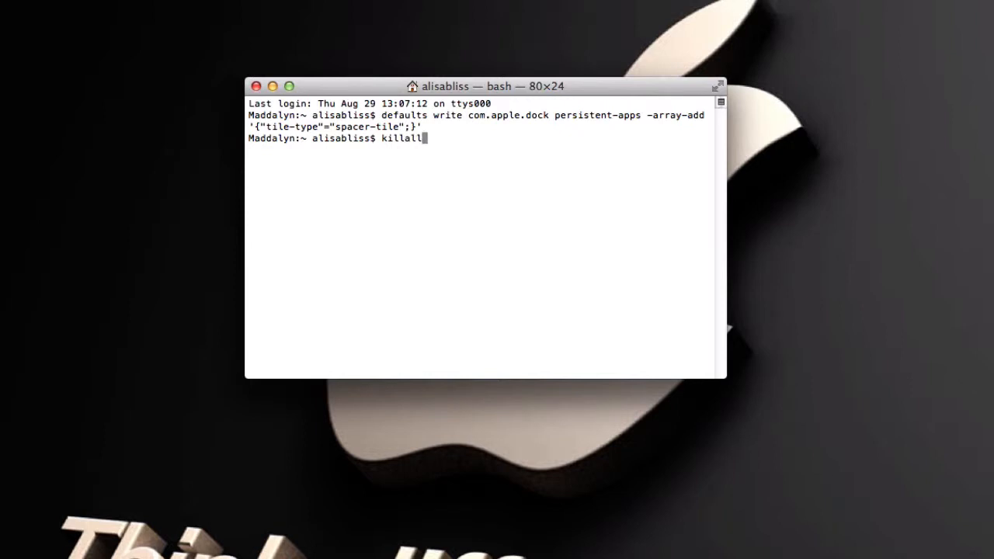
{"action": "type", "text": "D"}
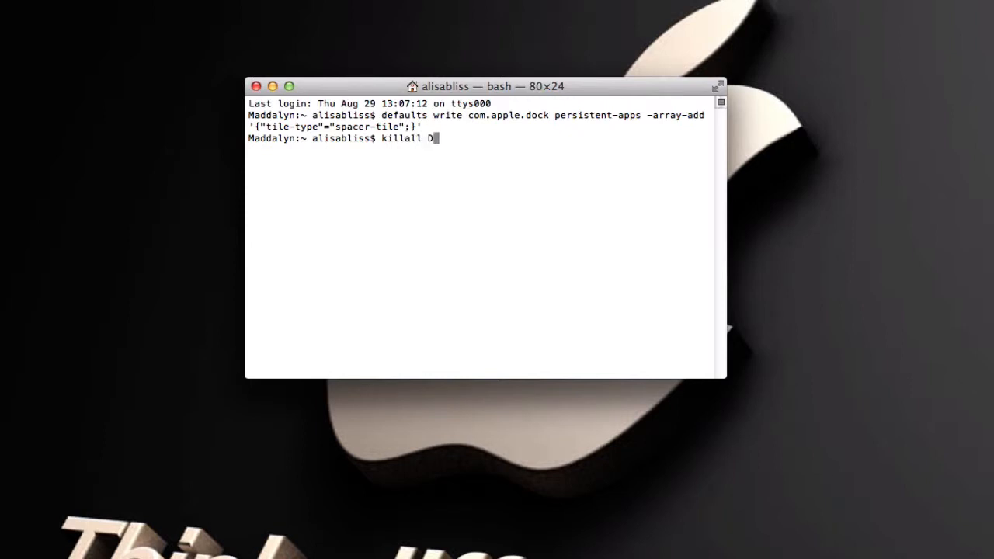
{"action": "type", "text": "ock"}
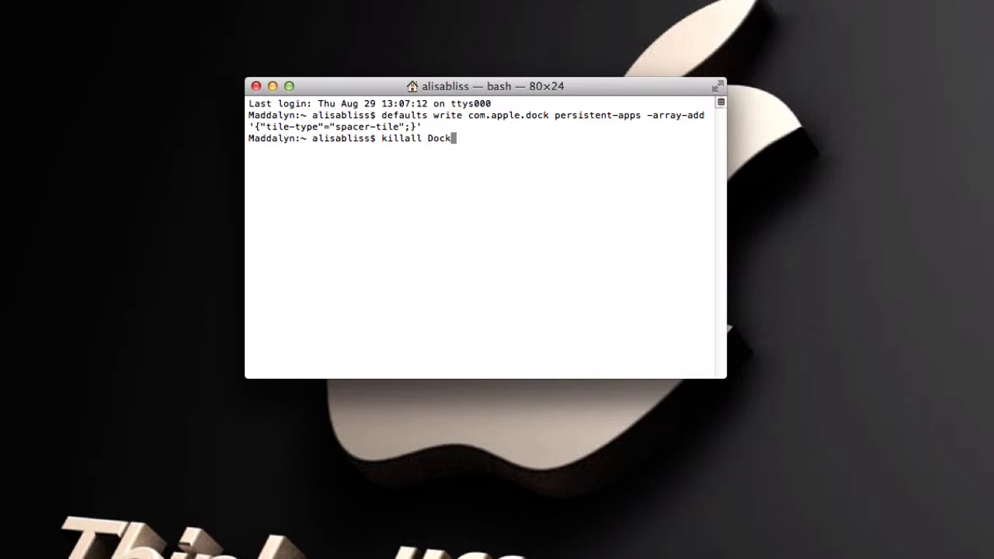
{"action": "key", "text": "Return"}
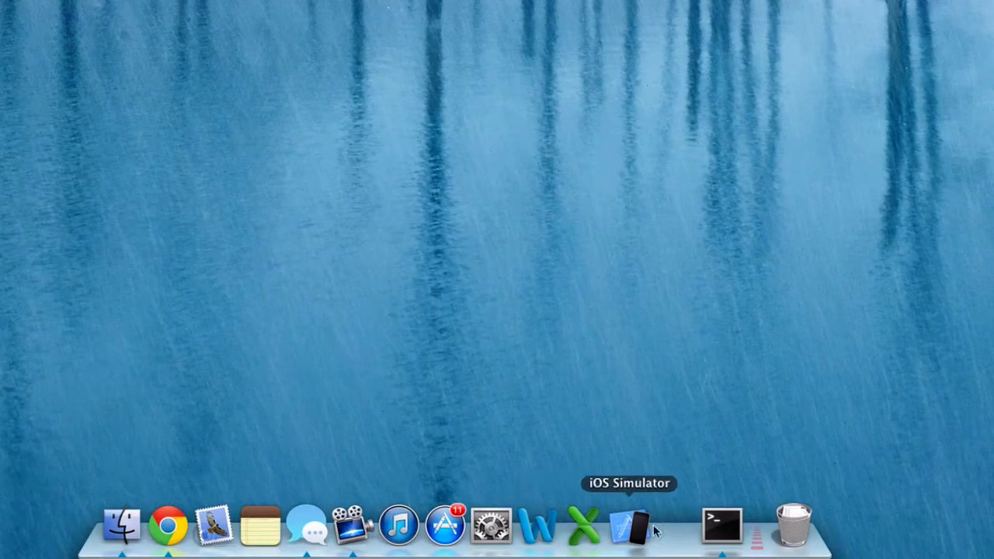
{"action": "mouse_move", "coordinate": [668, 534]}
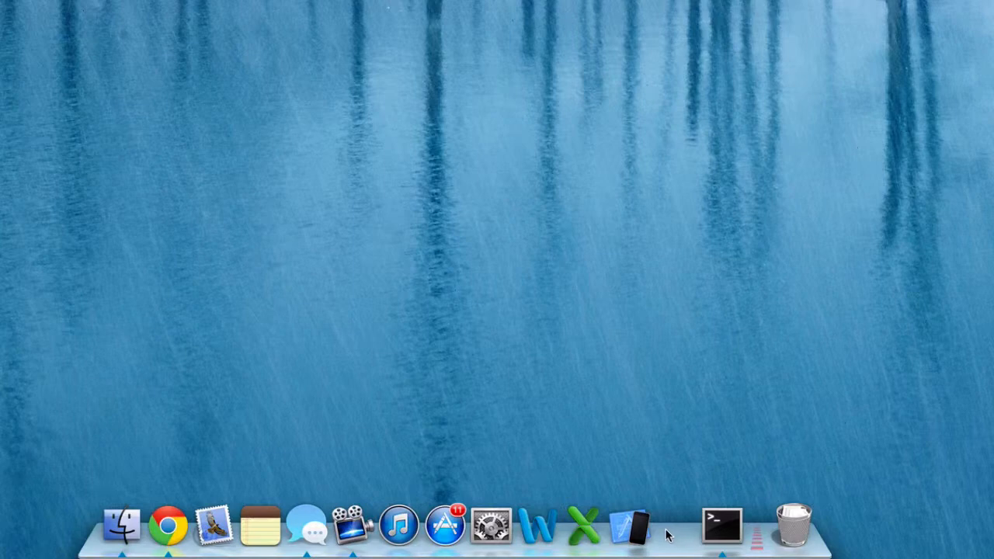
{"action": "mouse_move", "coordinate": [686, 534]}
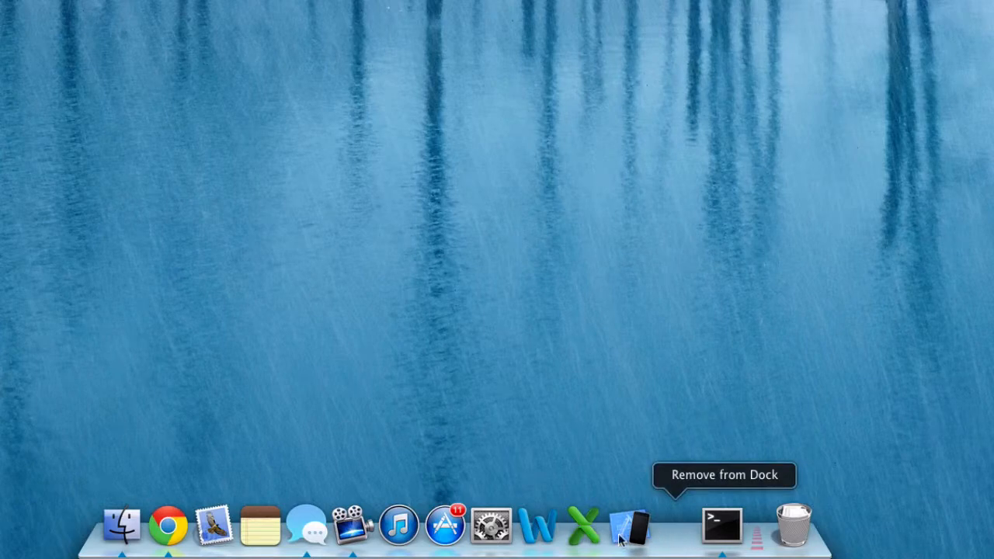
{"action": "mouse_move", "coordinate": [634, 525]}
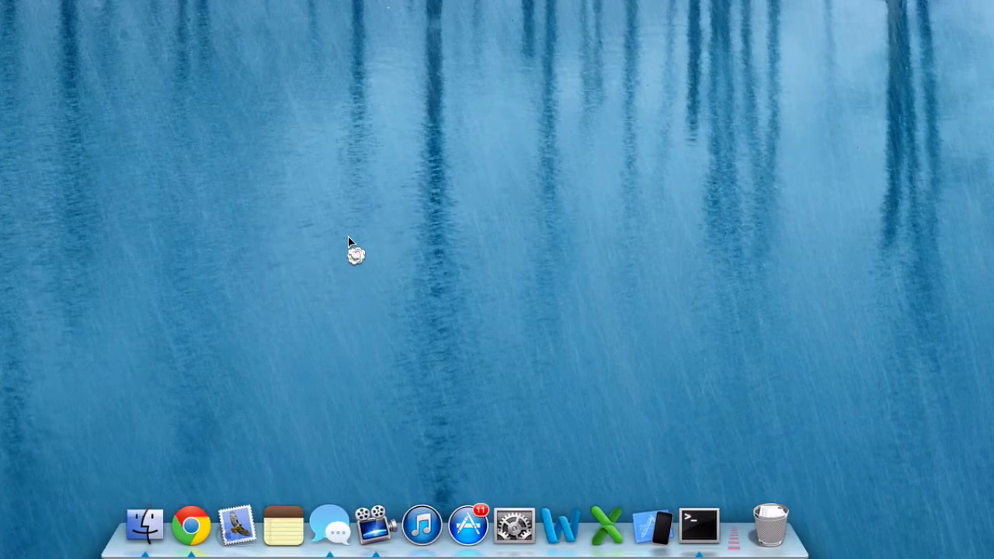
{"action": "mouse_move", "coordinate": [396, 332]}
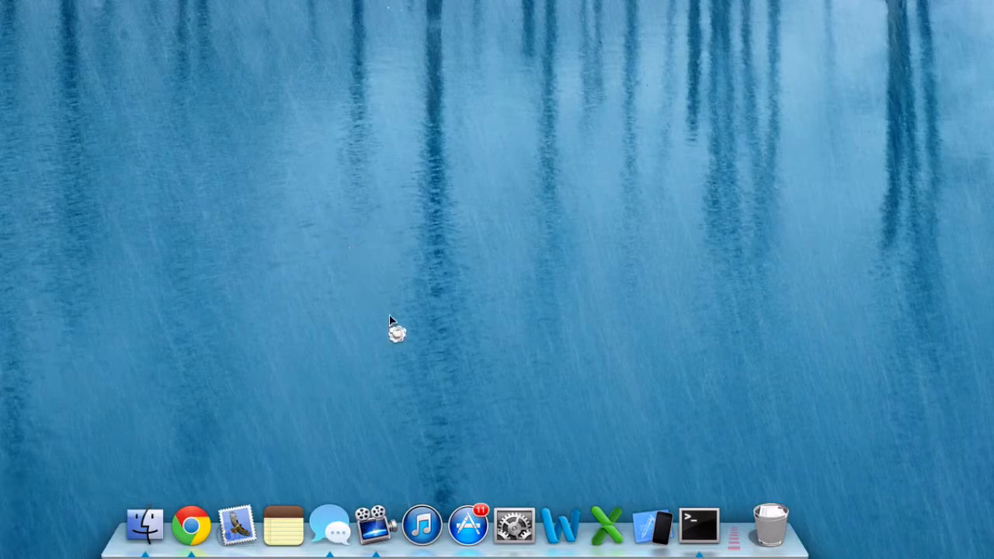
{"action": "mouse_move", "coordinate": [668, 531]}
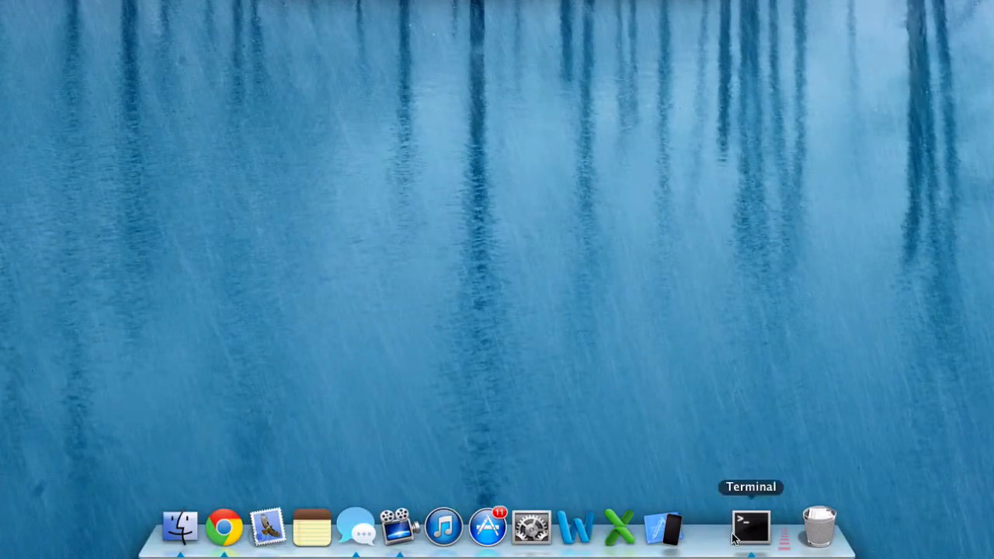
{"action": "mouse_move", "coordinate": [683, 540]}
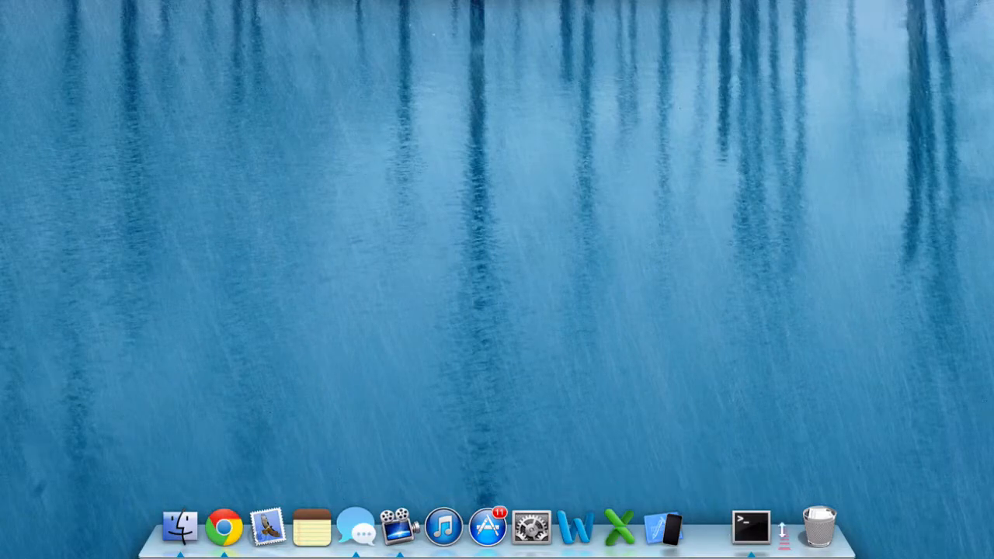
{"action": "mouse_move", "coordinate": [817, 528]}
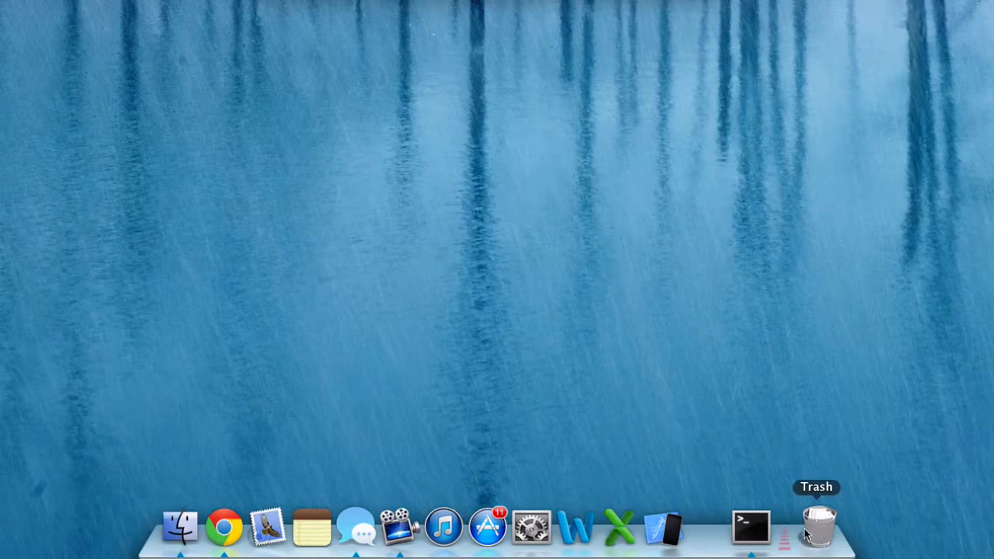
{"action": "mouse_move", "coordinate": [795, 546]}
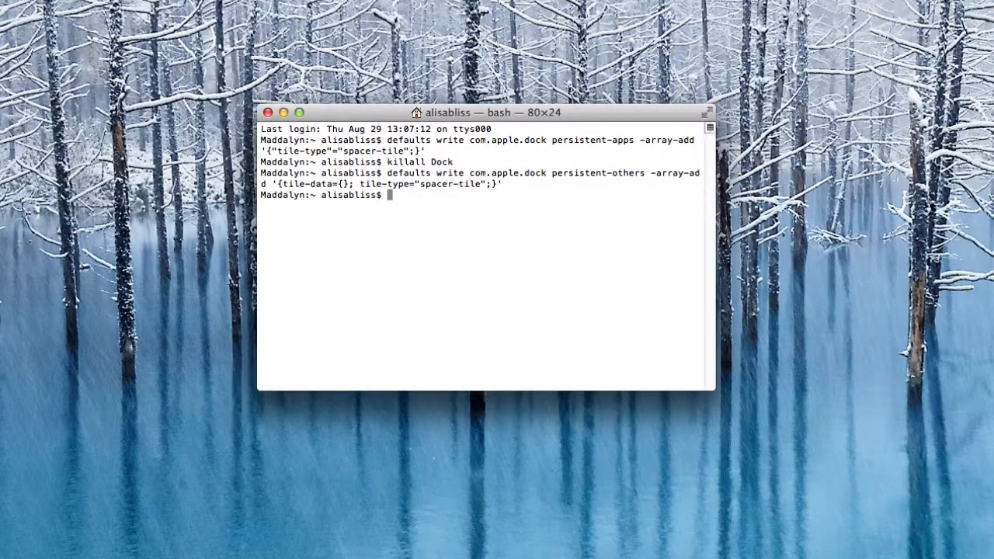
Run the persistent-others spacer command and begin killall Dock to restart the Dock.
{"action": "key", "text": "Return"}
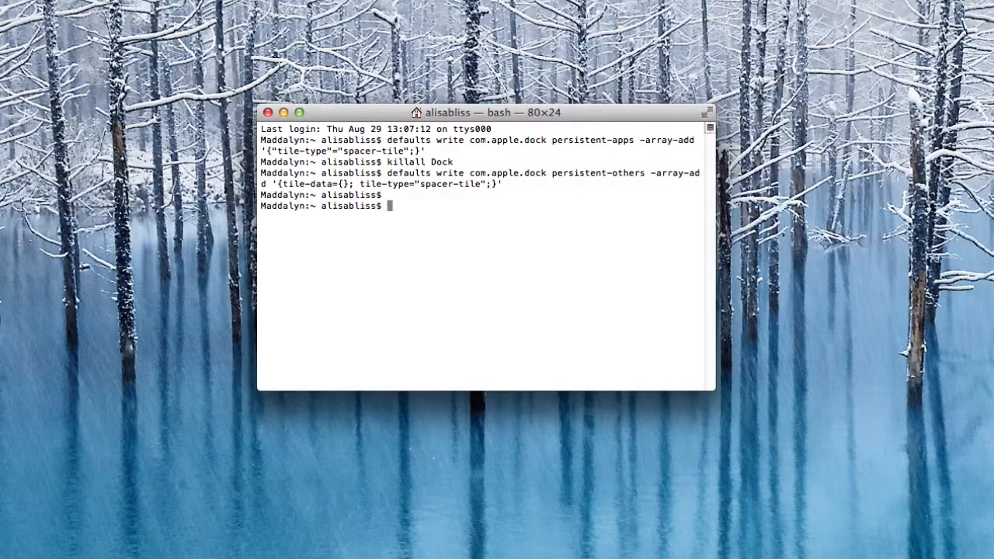
{"action": "type", "text": "killa"}
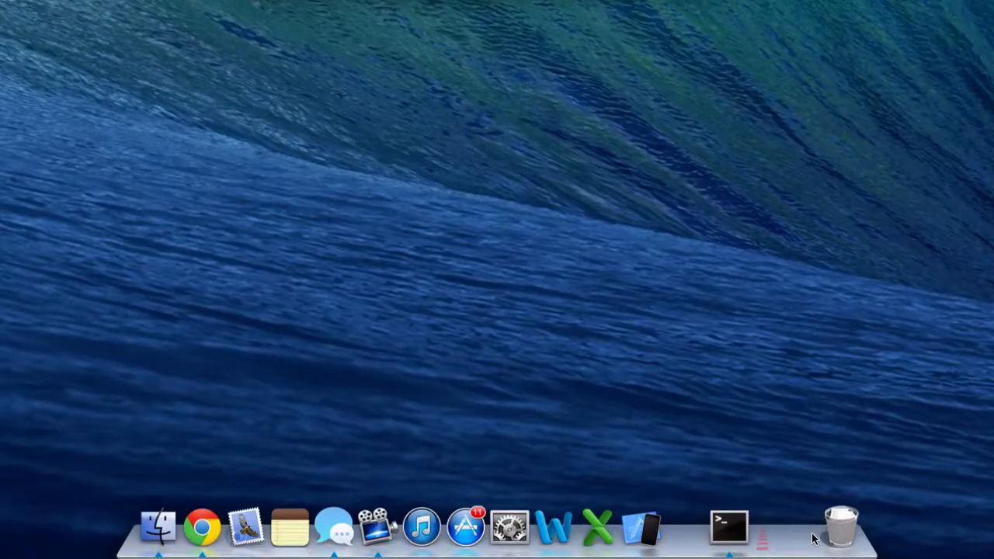
{"action": "mouse_move", "coordinate": [728, 535]}
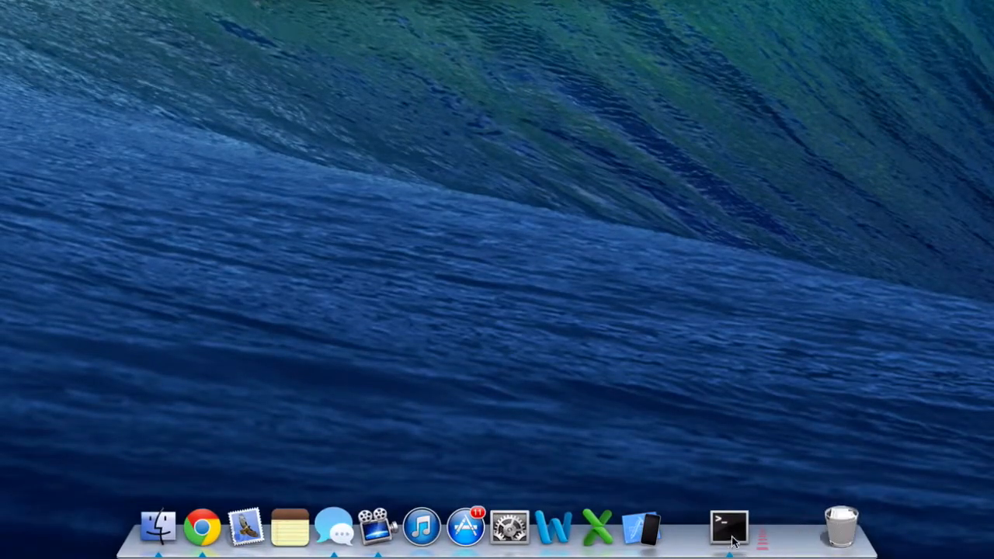